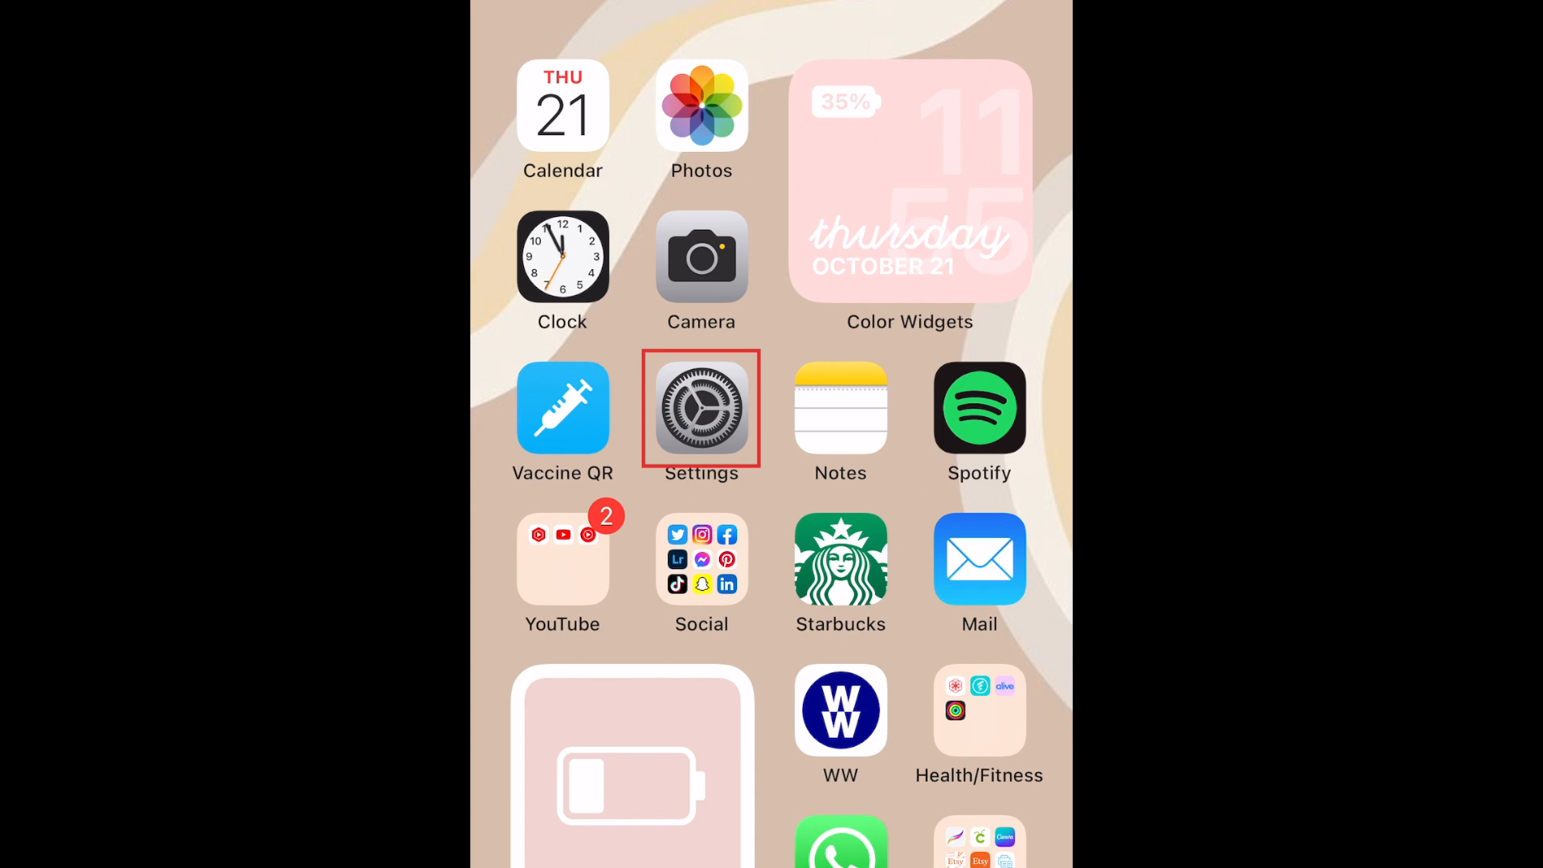
Step: Reach the AirDrop receiving options under Settings > General on the iPhone
left_click(701, 406)
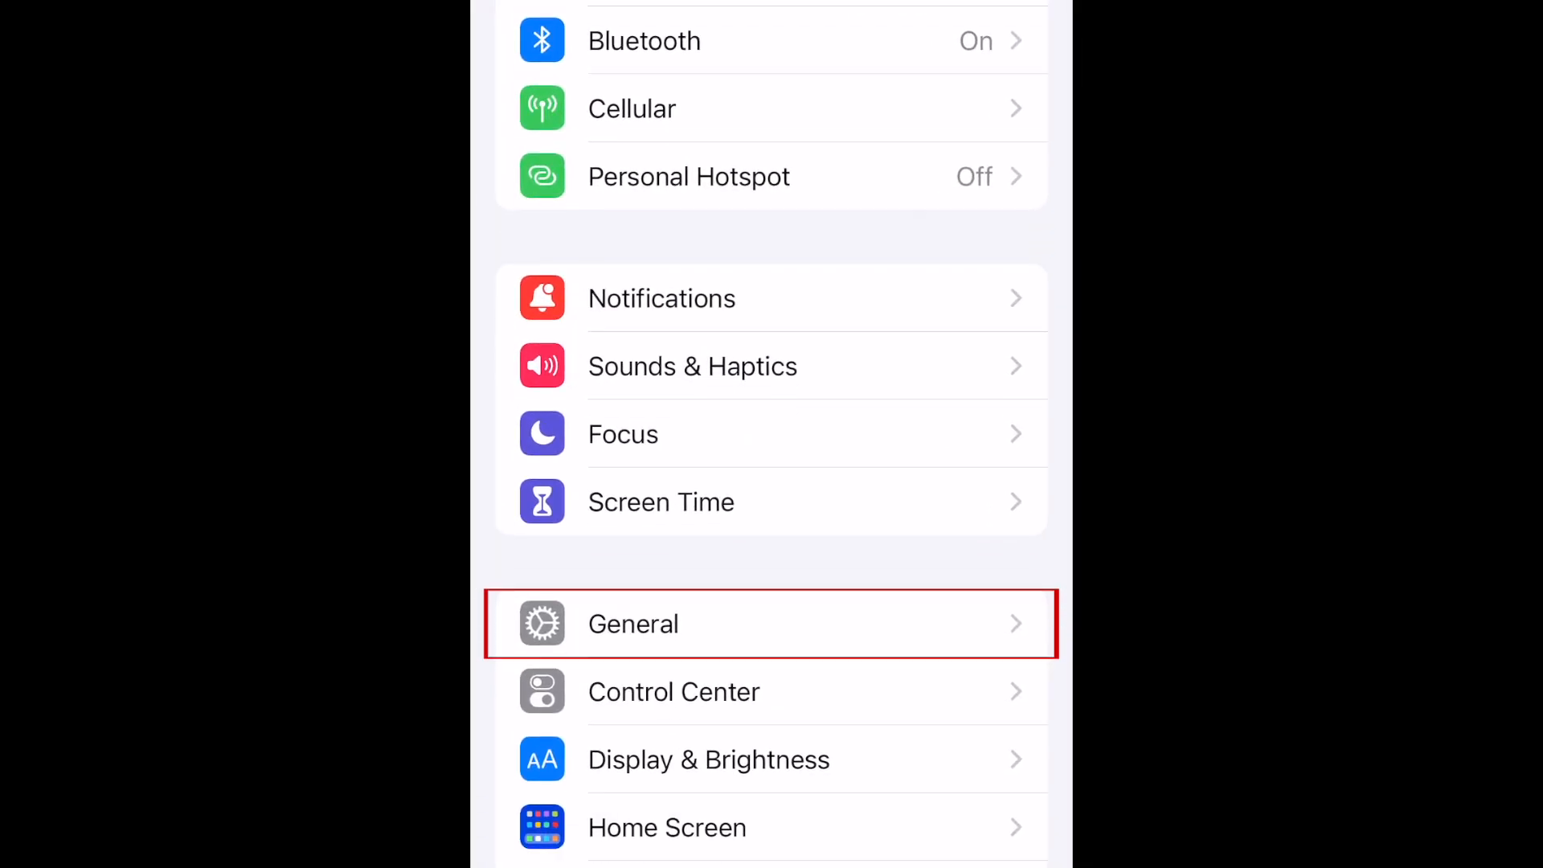
left_click(633, 623)
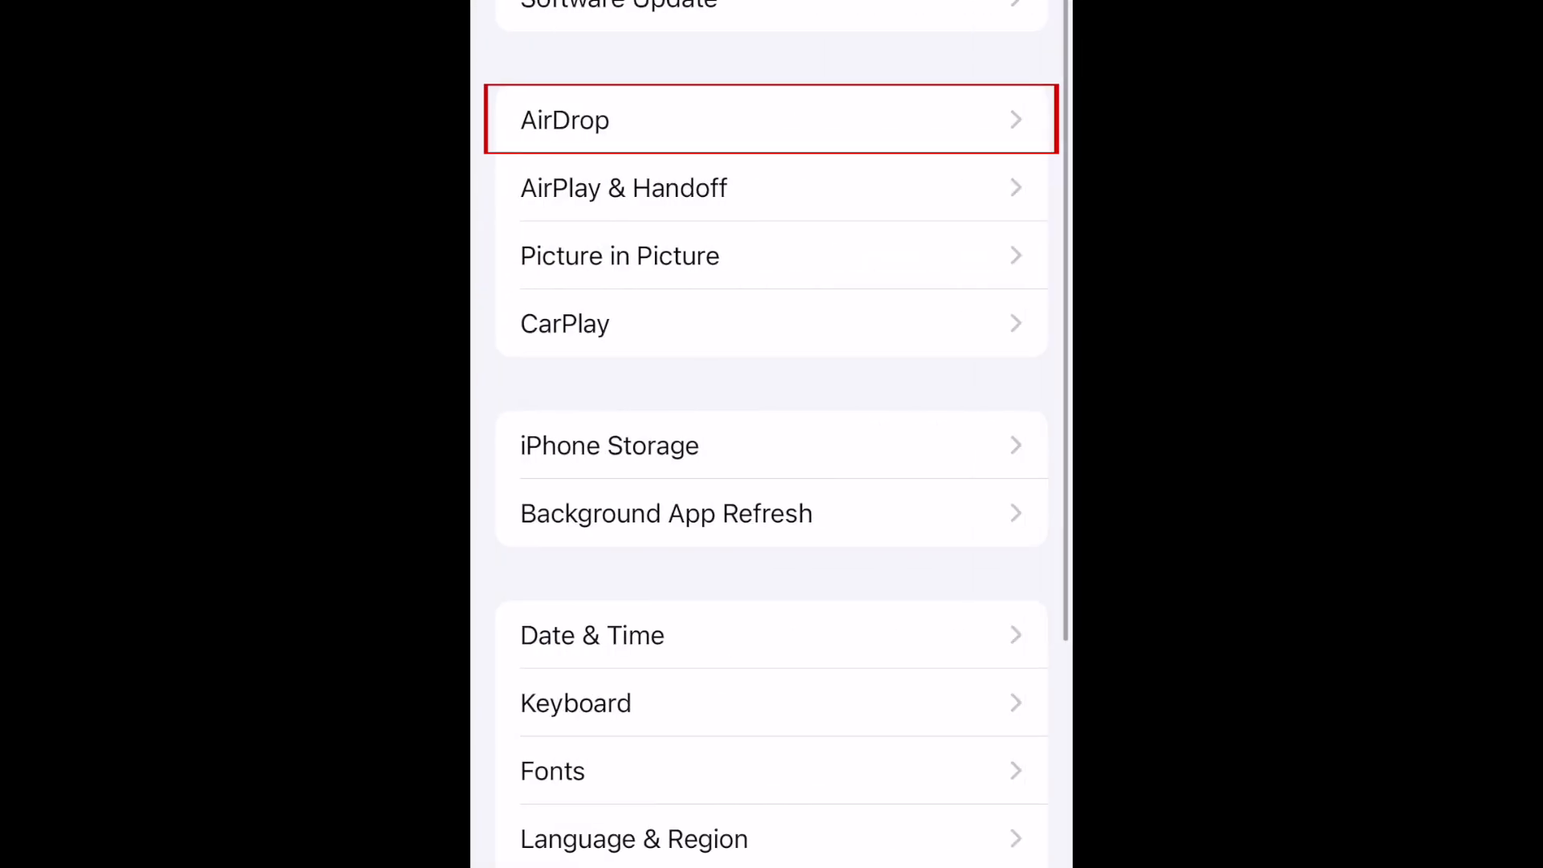
left_click(769, 119)
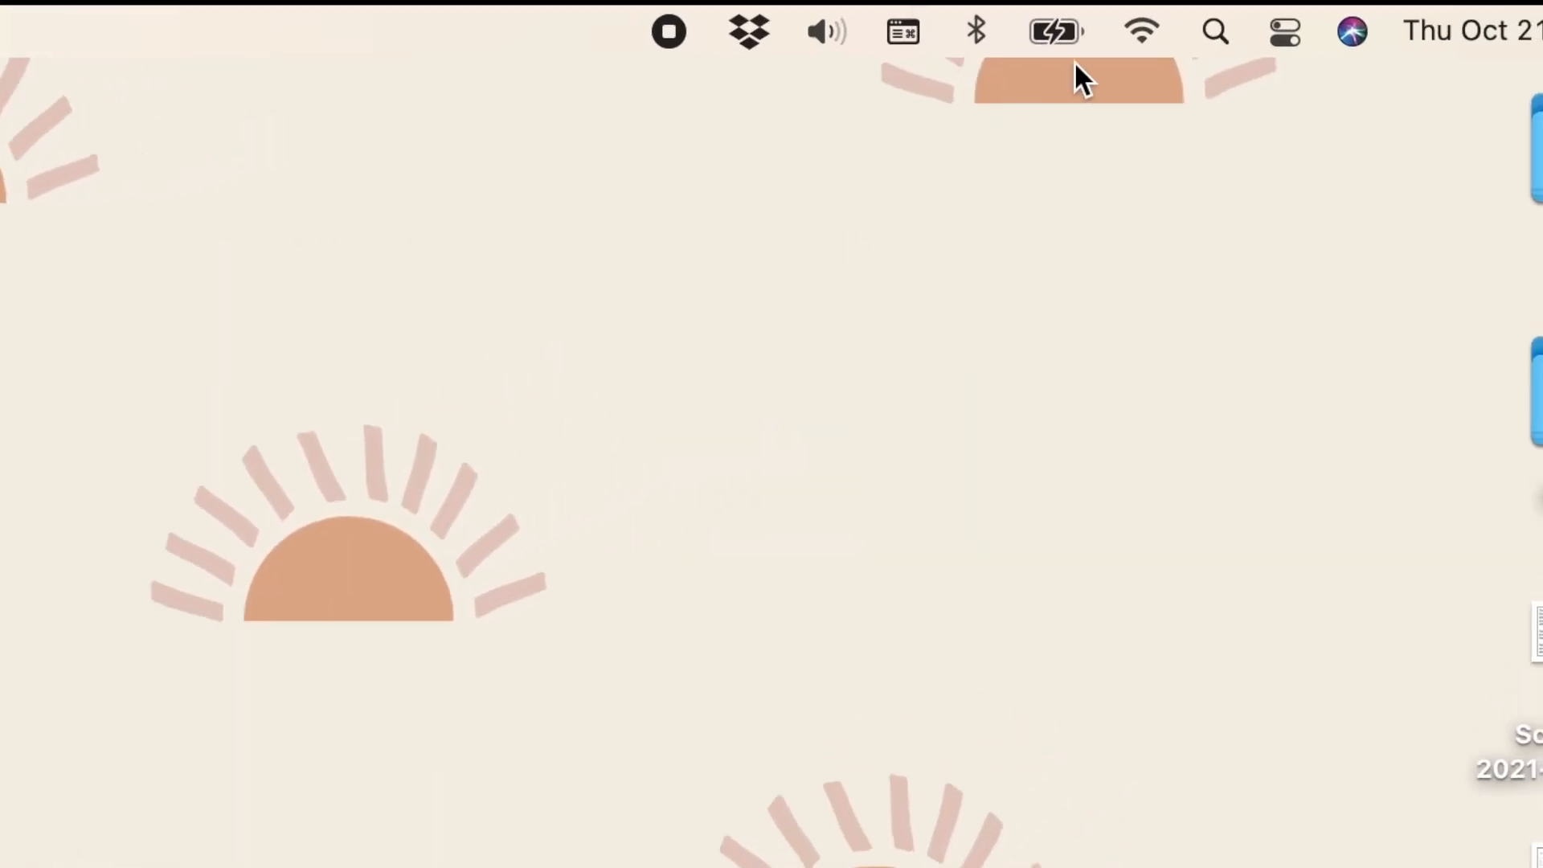
Step: Confirm Wi-Fi is on, show AirDrop via the Go menu, and review discoverability set to Everyone
left_click(1141, 31)
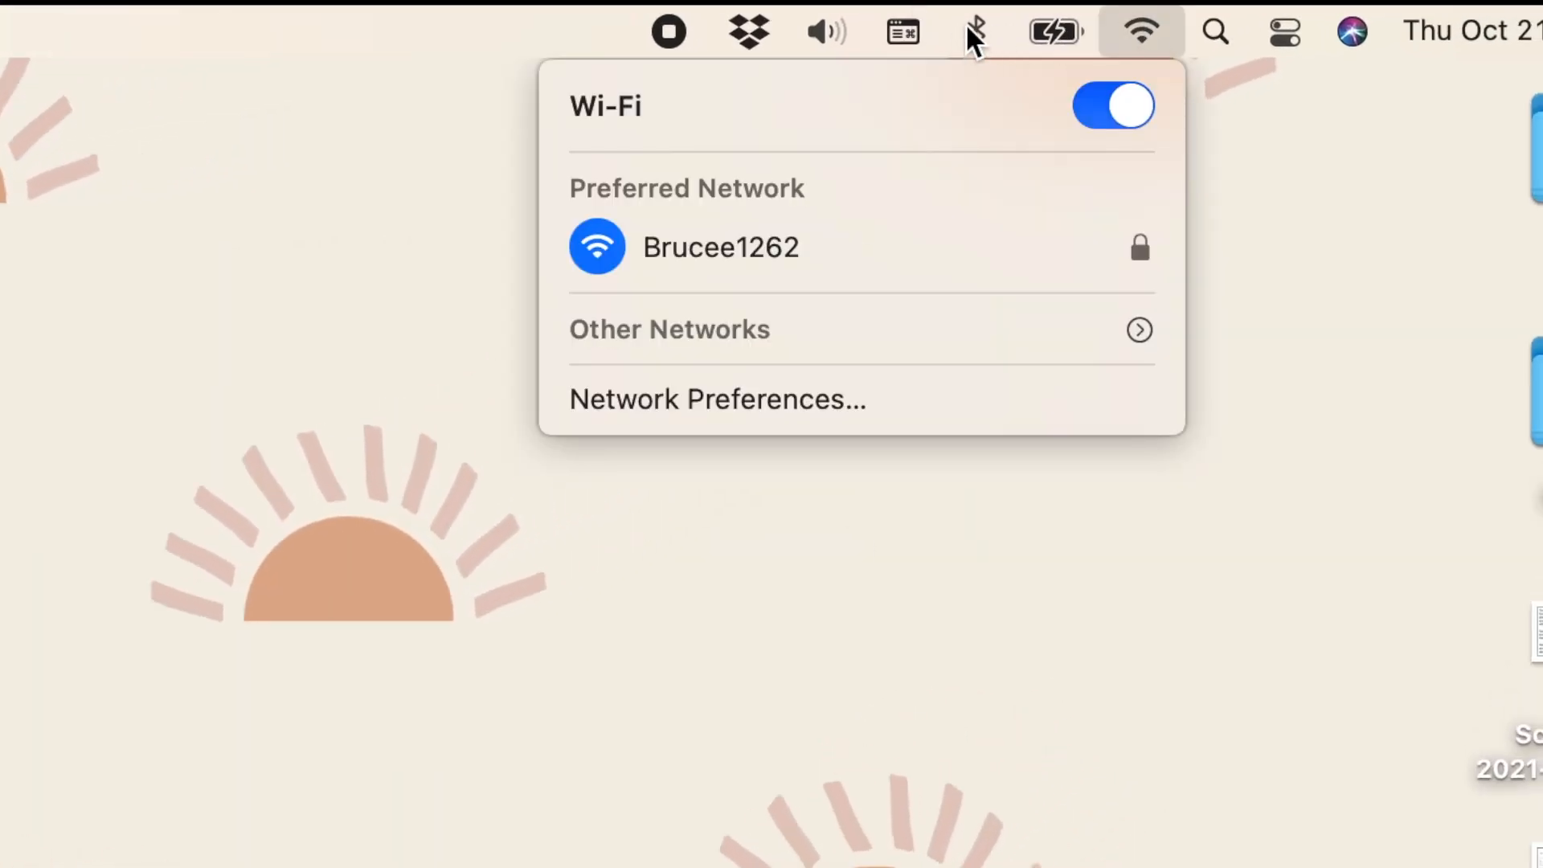
left_click(972, 30)
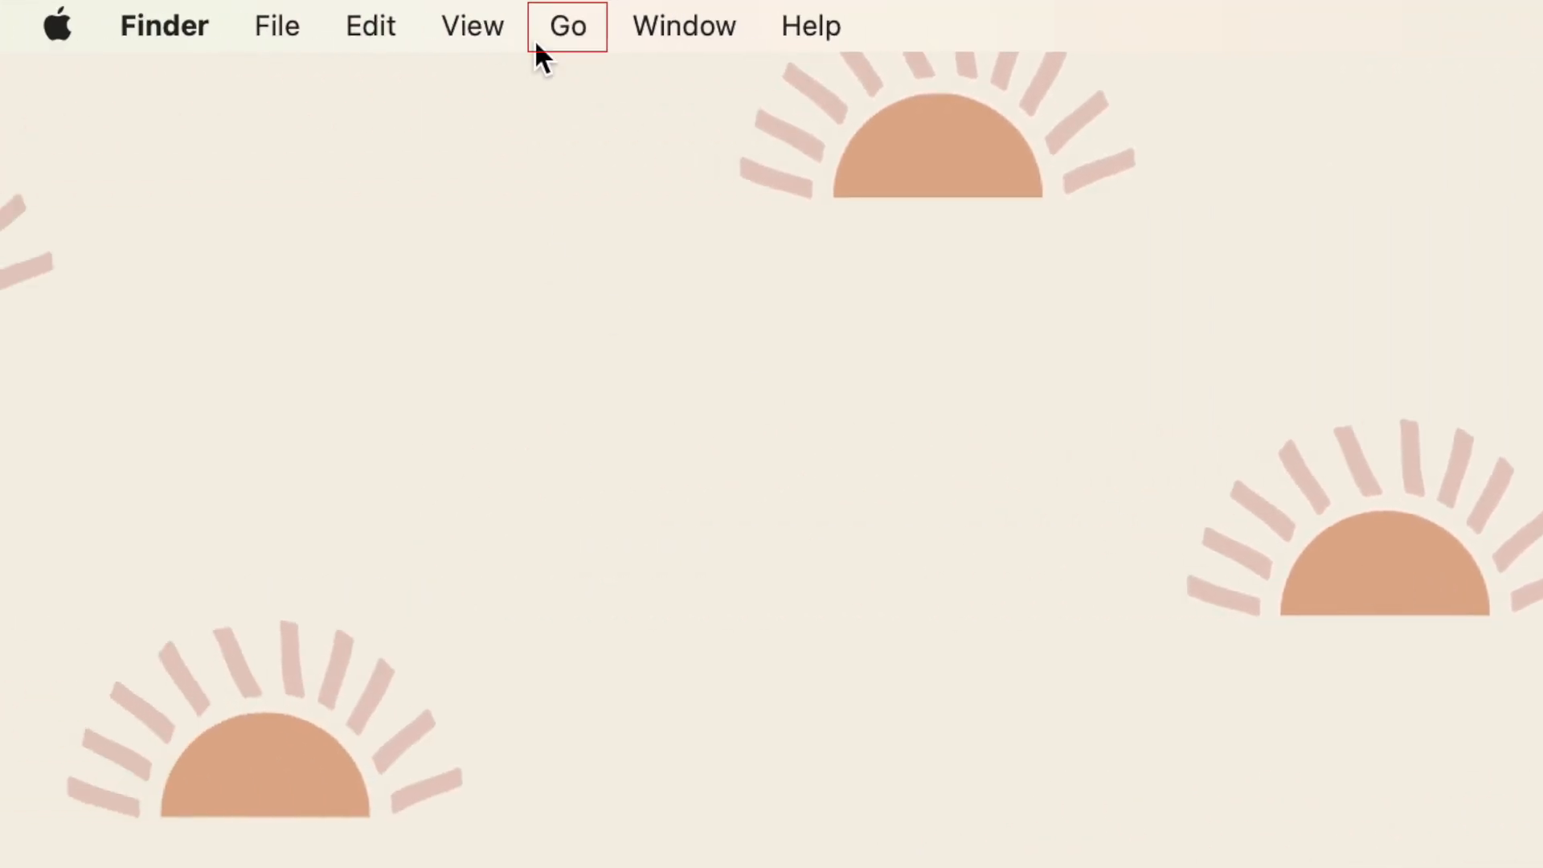
left_click(567, 26)
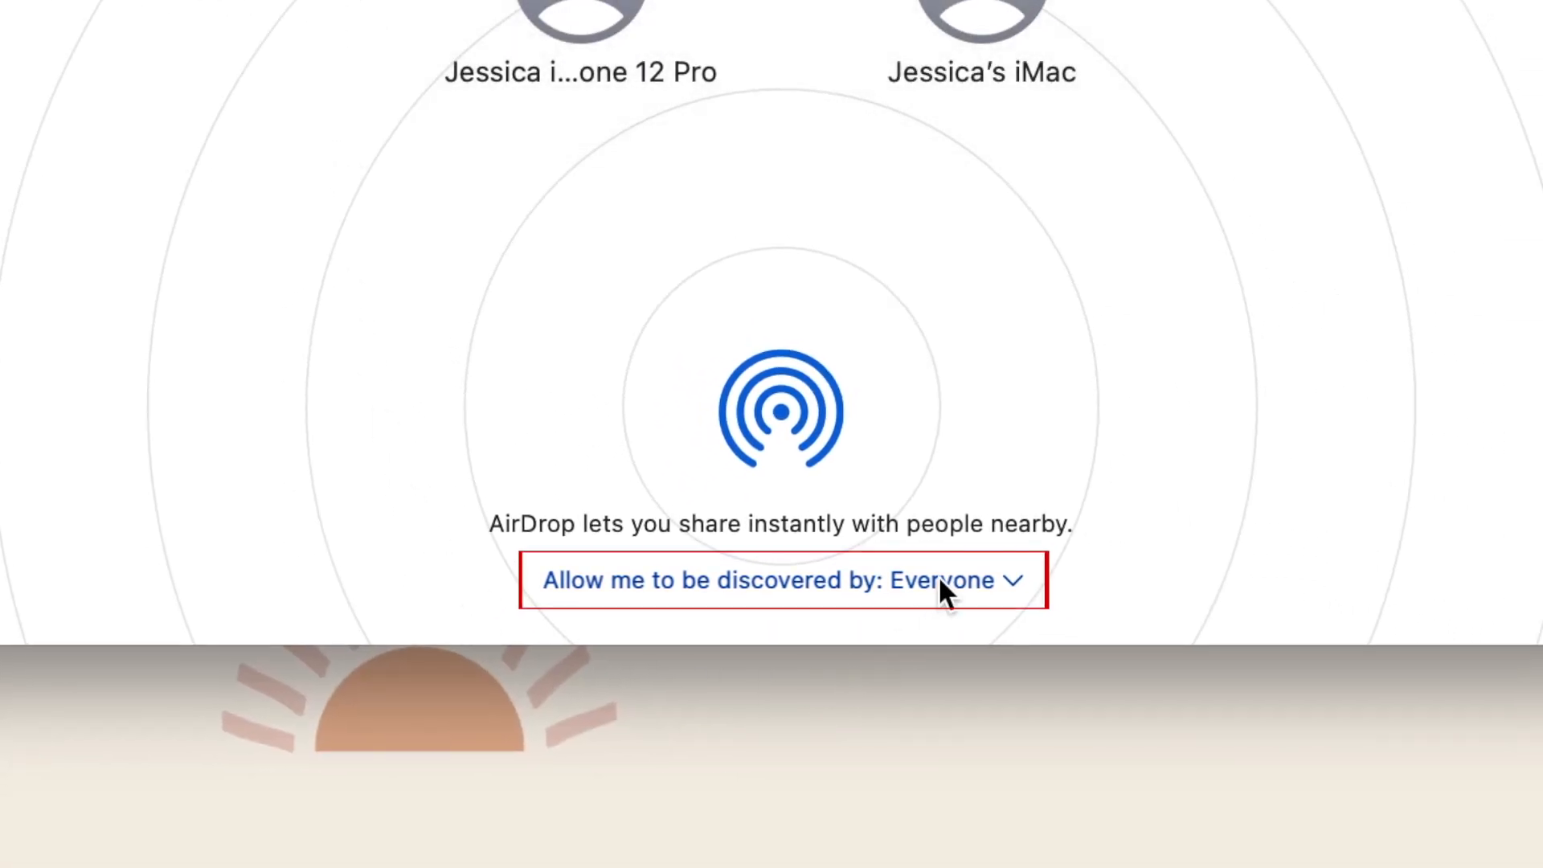
left_click(778, 581)
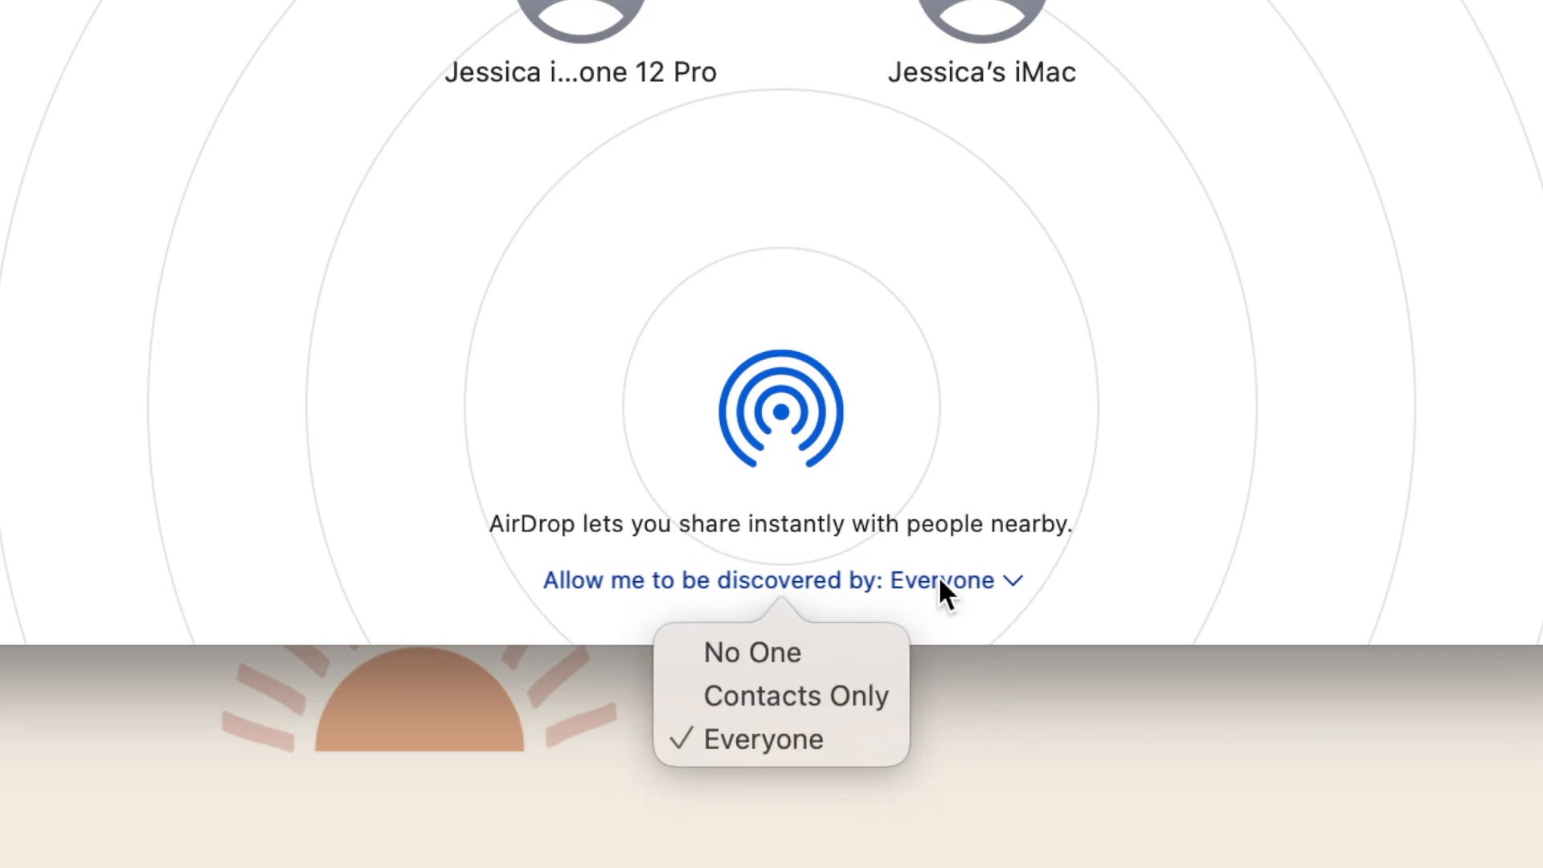
mouse_move(815, 707)
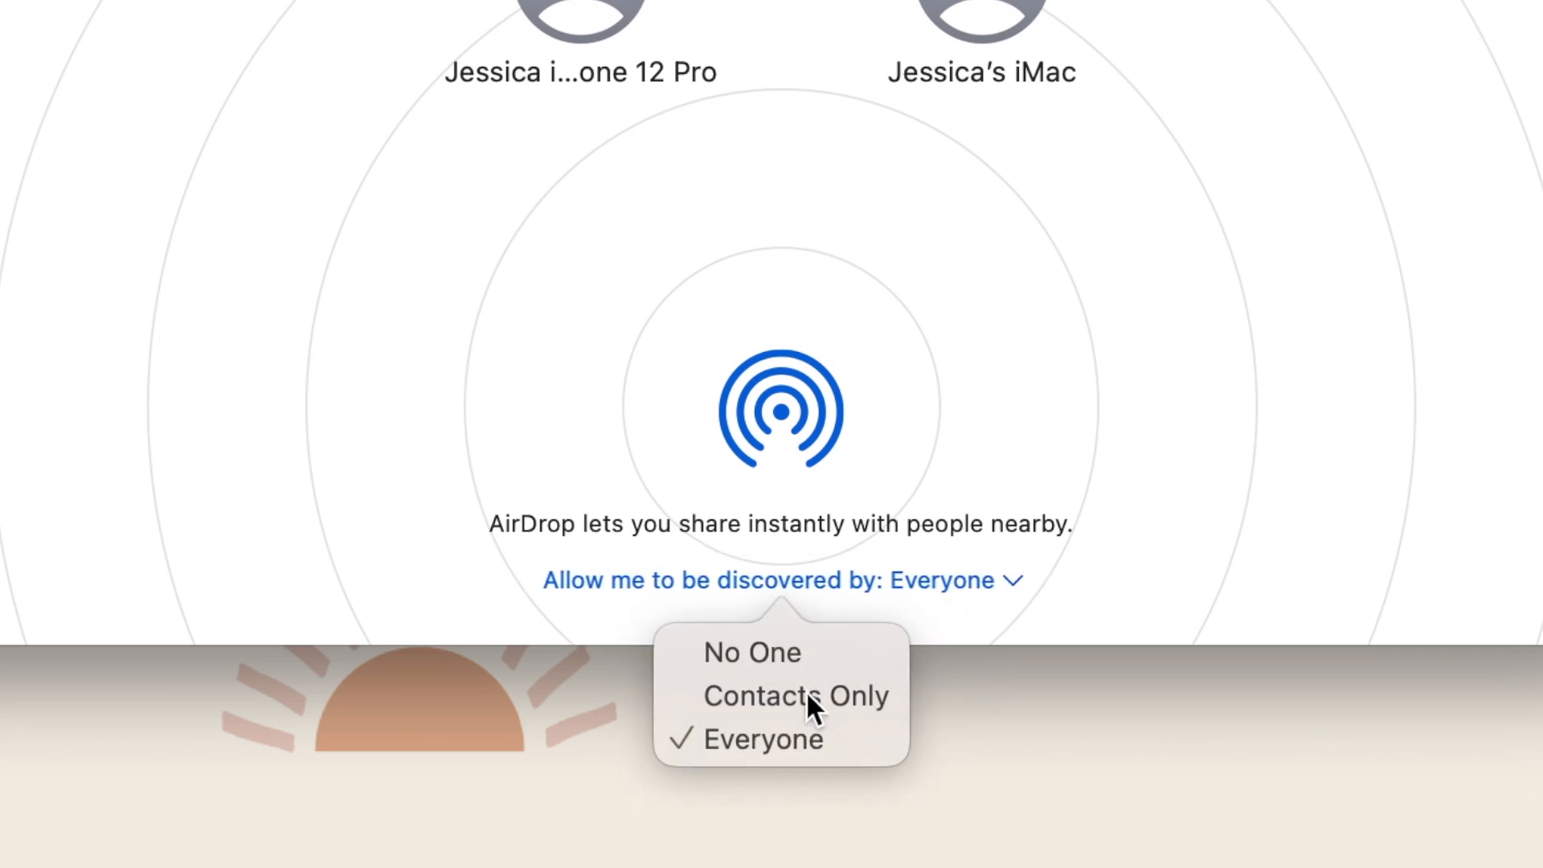
mouse_move(1098, 742)
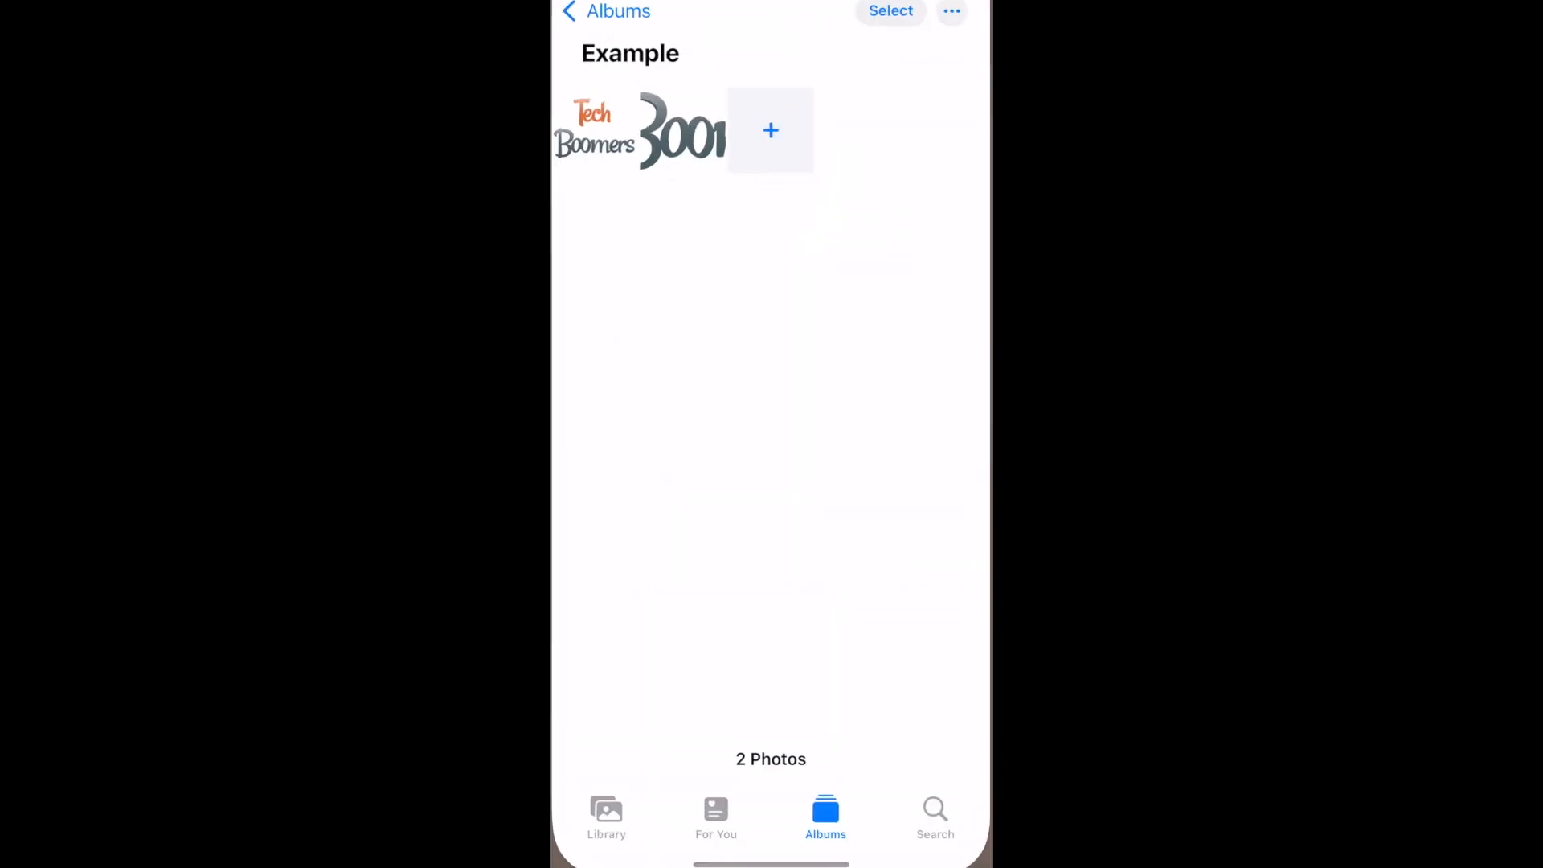
Step: Share the Tech Boomers photo from the Example album to the Mac over AirDrop
left_click(594, 130)
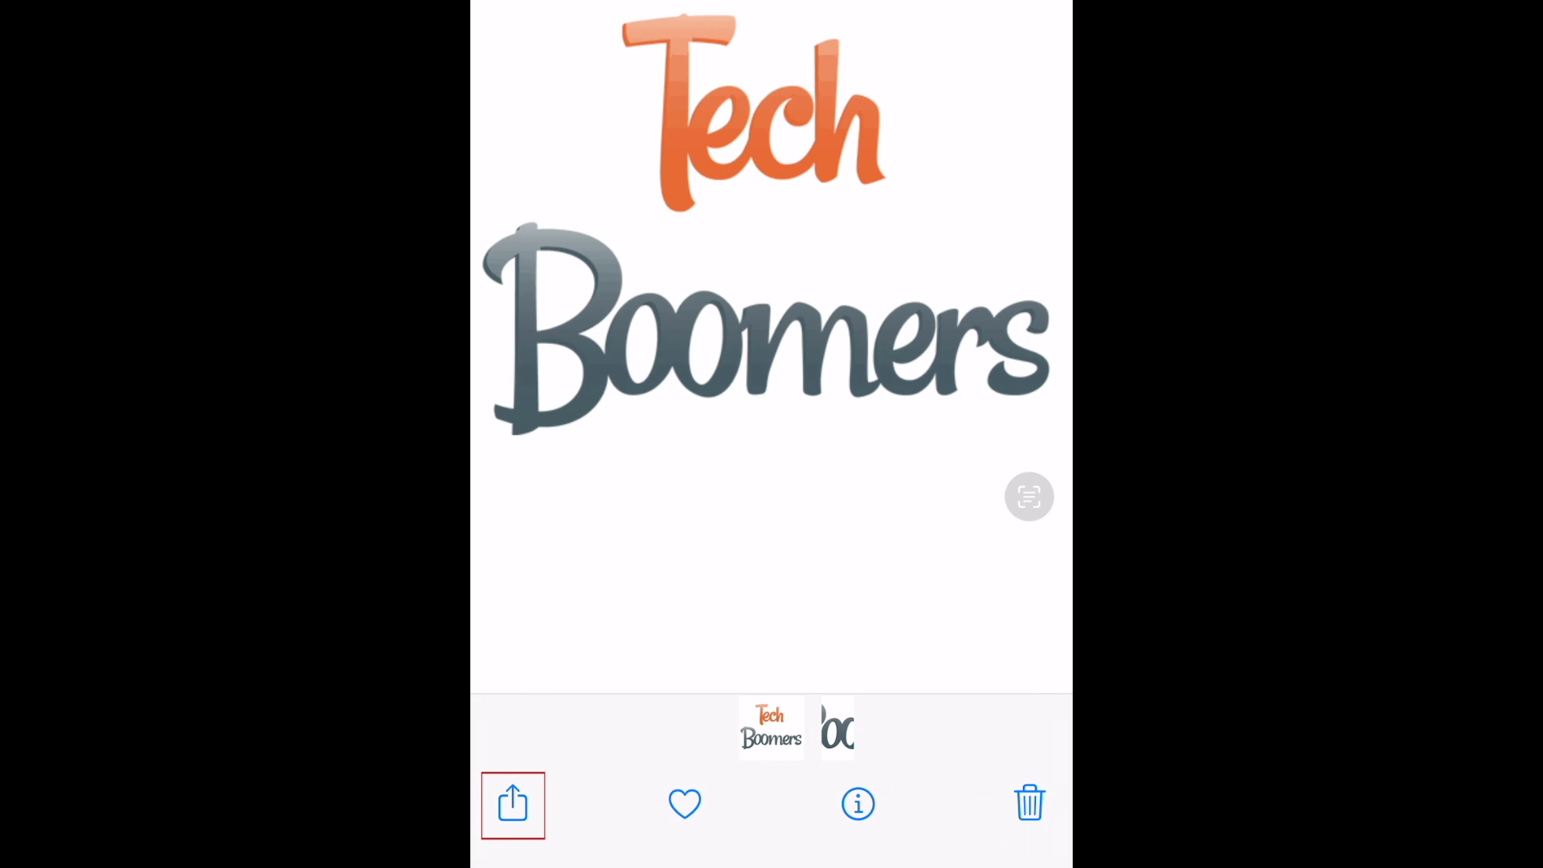
left_click(511, 804)
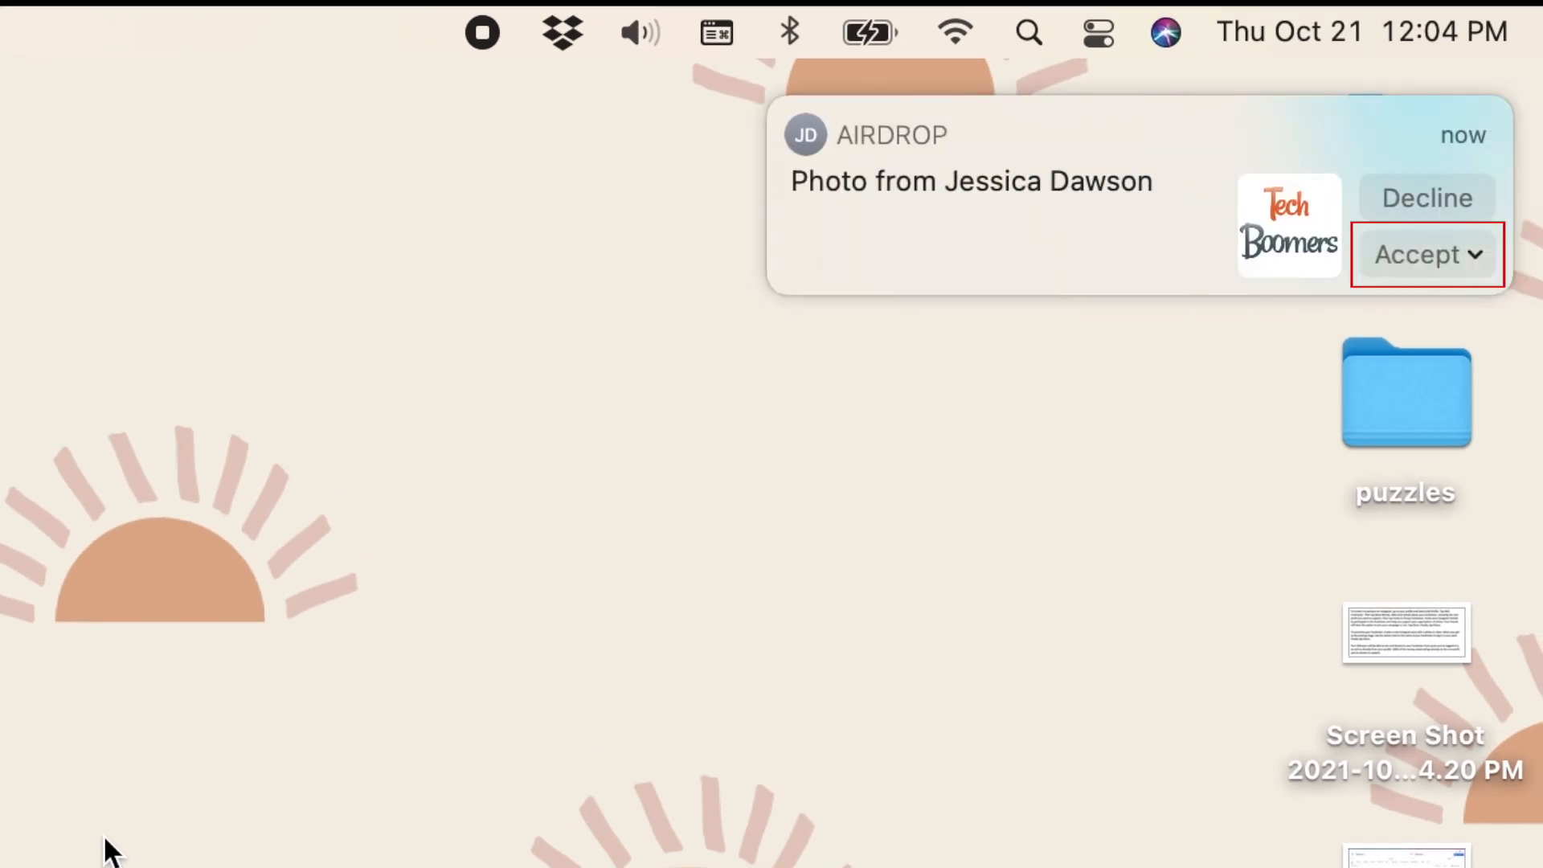
mouse_move(961, 521)
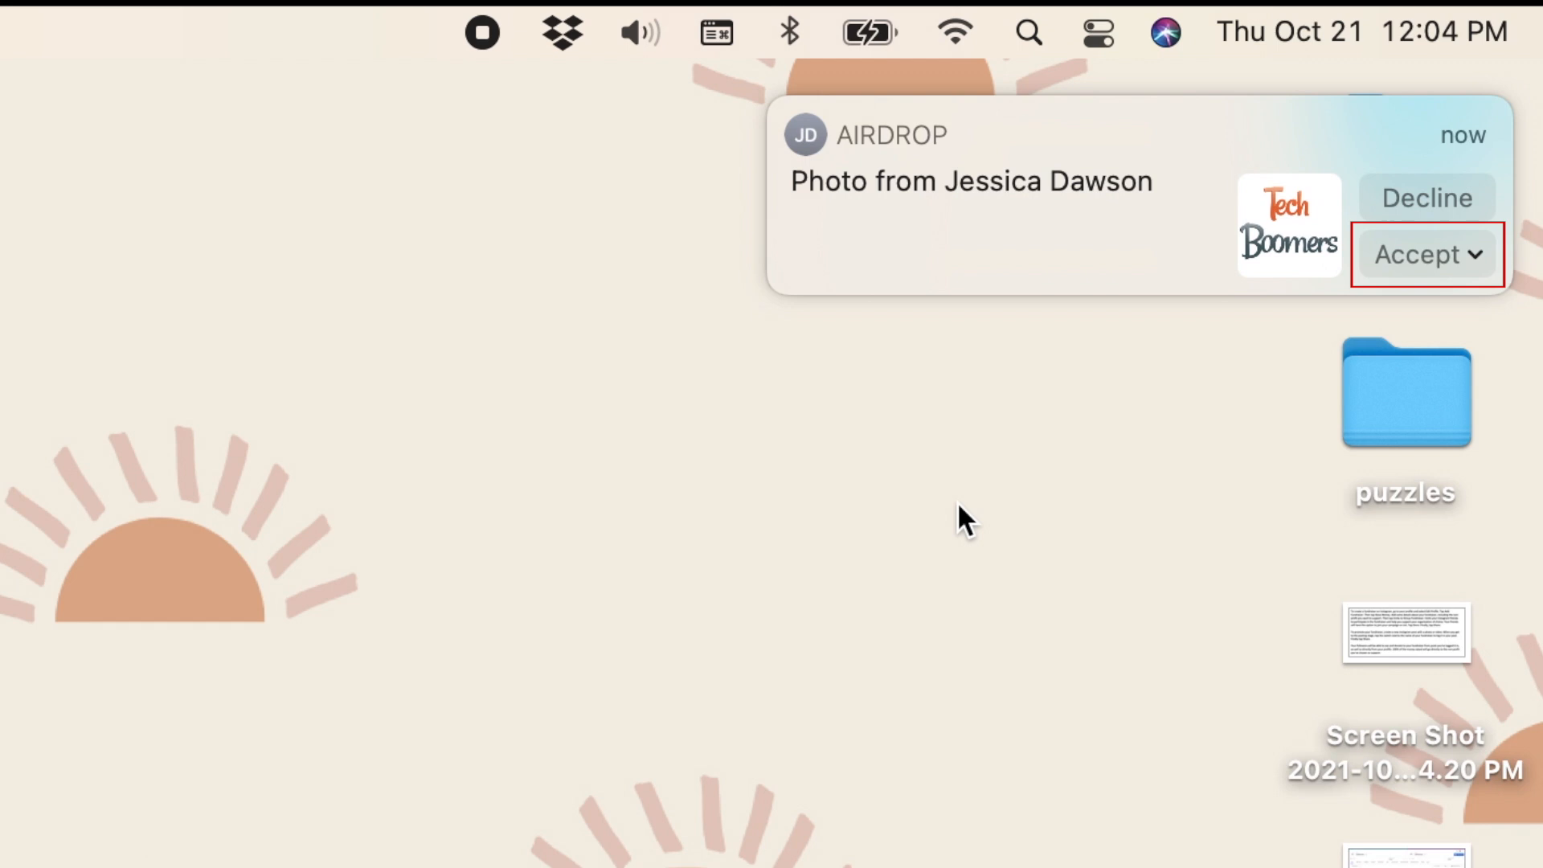
Step: Accept the incoming photo, save it to Downloads, and view it as IMG_7803.PNG in Preview
left_click(1474, 254)
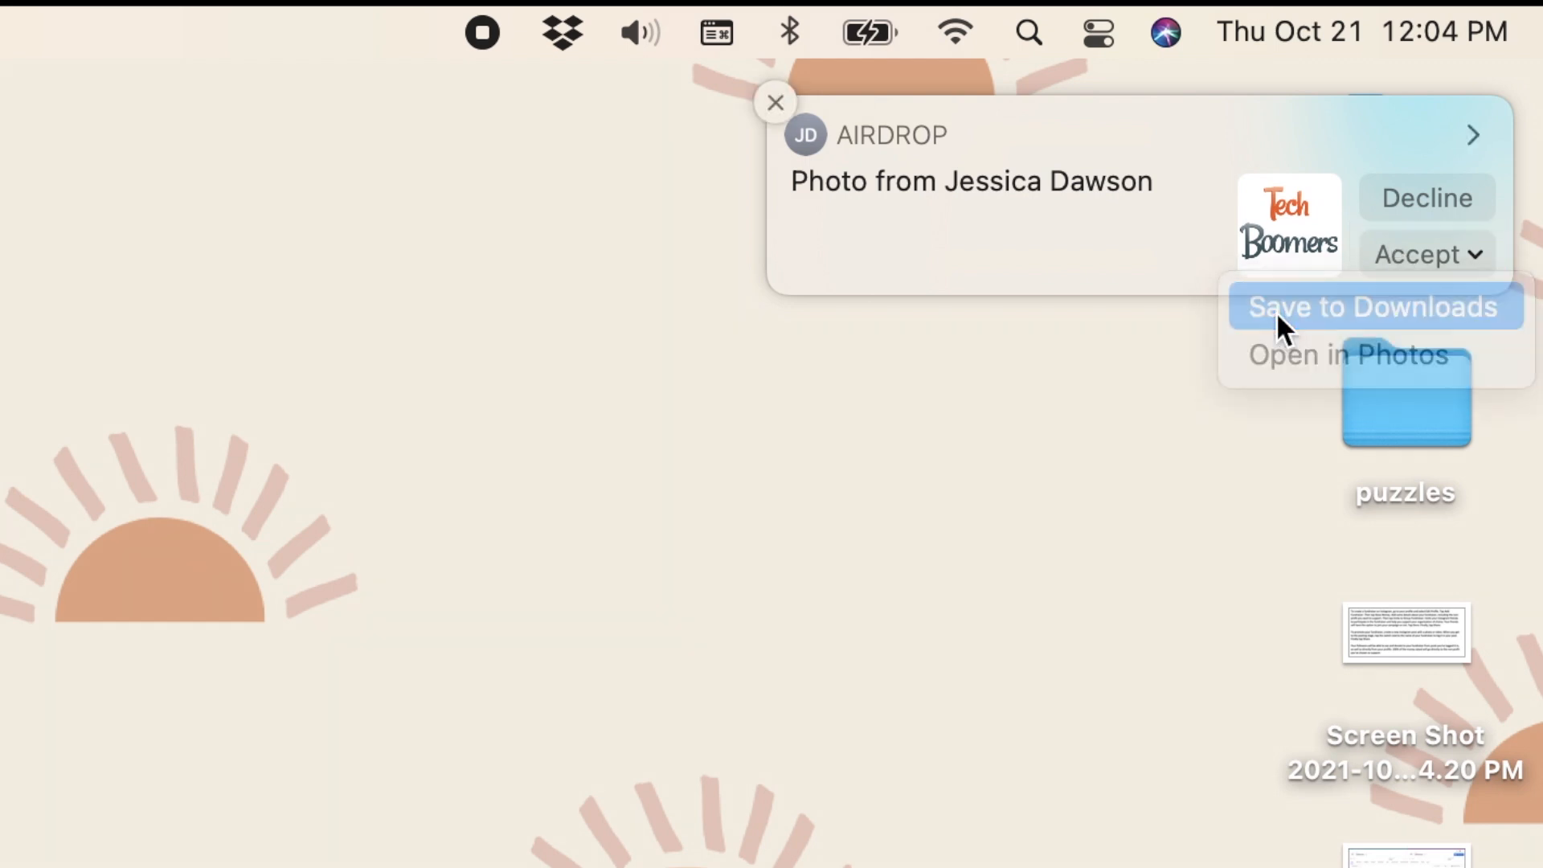
left_click(1372, 307)
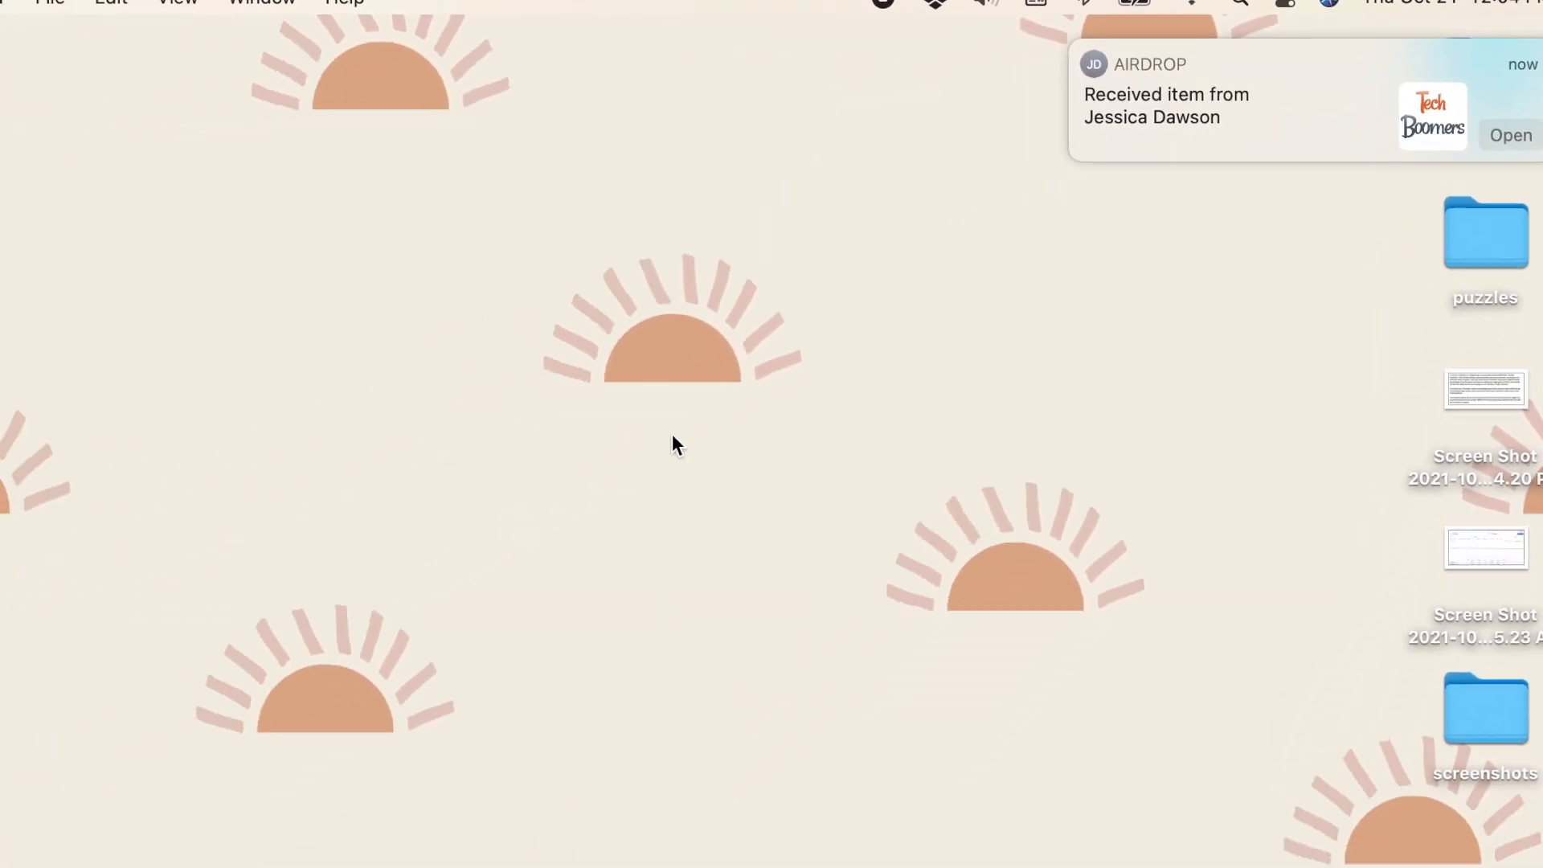
left_click(1509, 135)
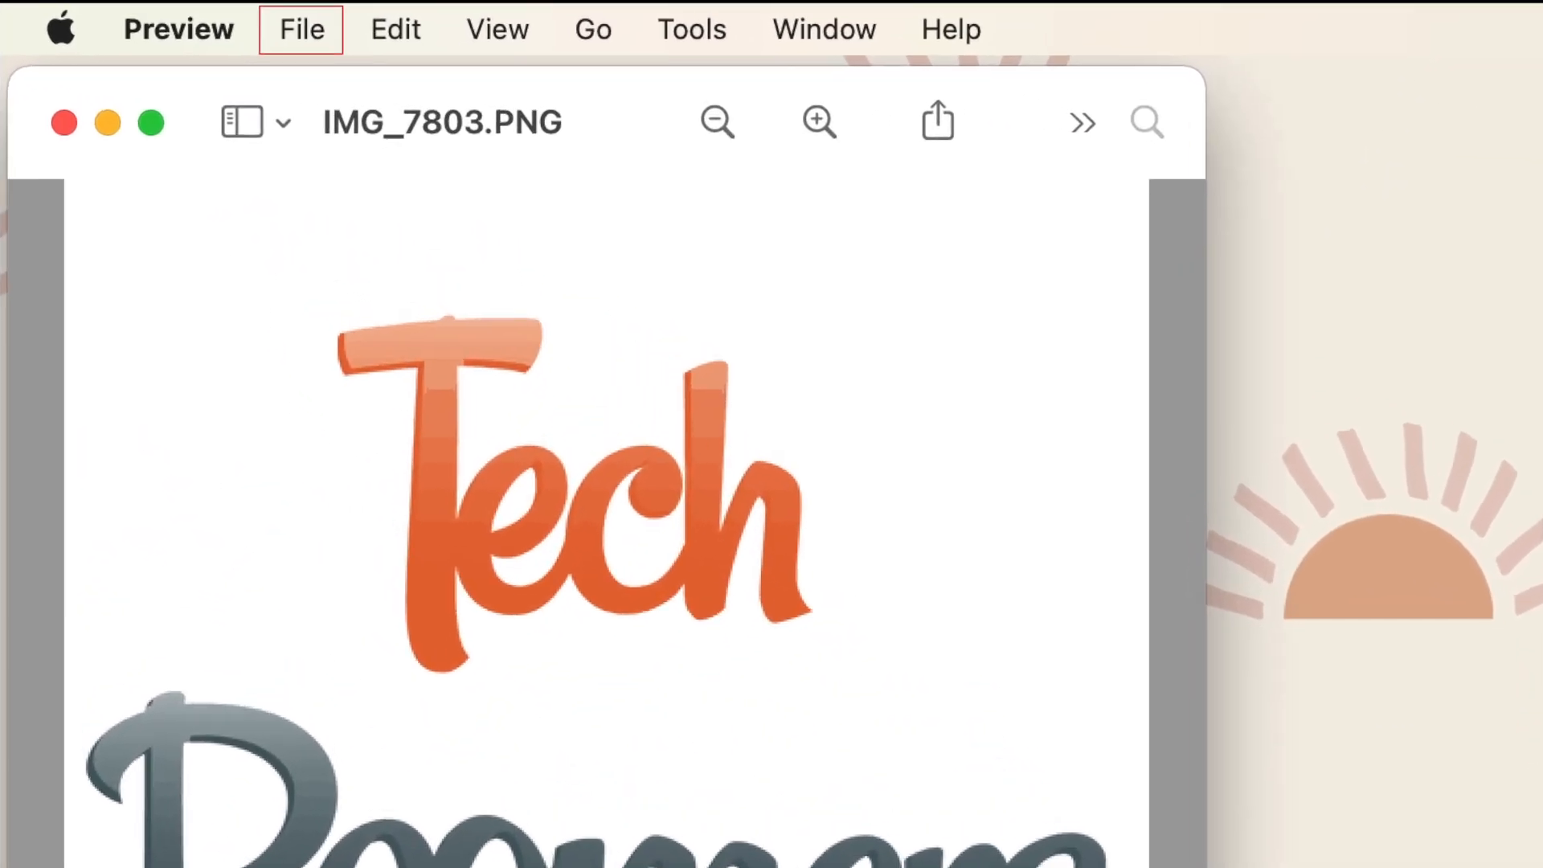
Step: AirDrop IMG_7803.PNG from Preview's File > Share to the iPhone 12 Pro and finish with Done
left_click(301, 29)
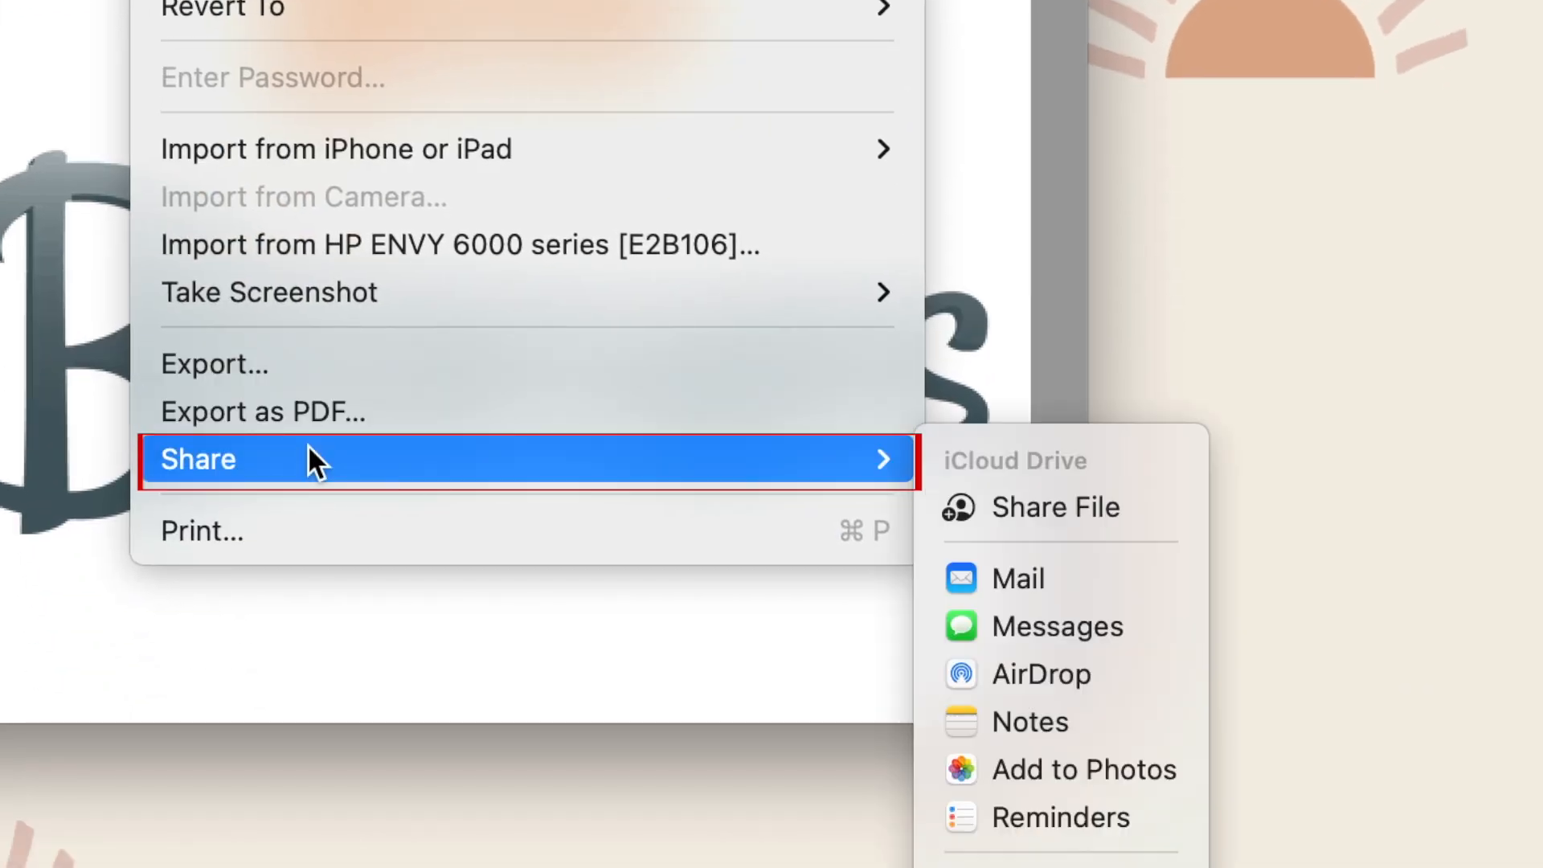
mouse_move(1042, 673)
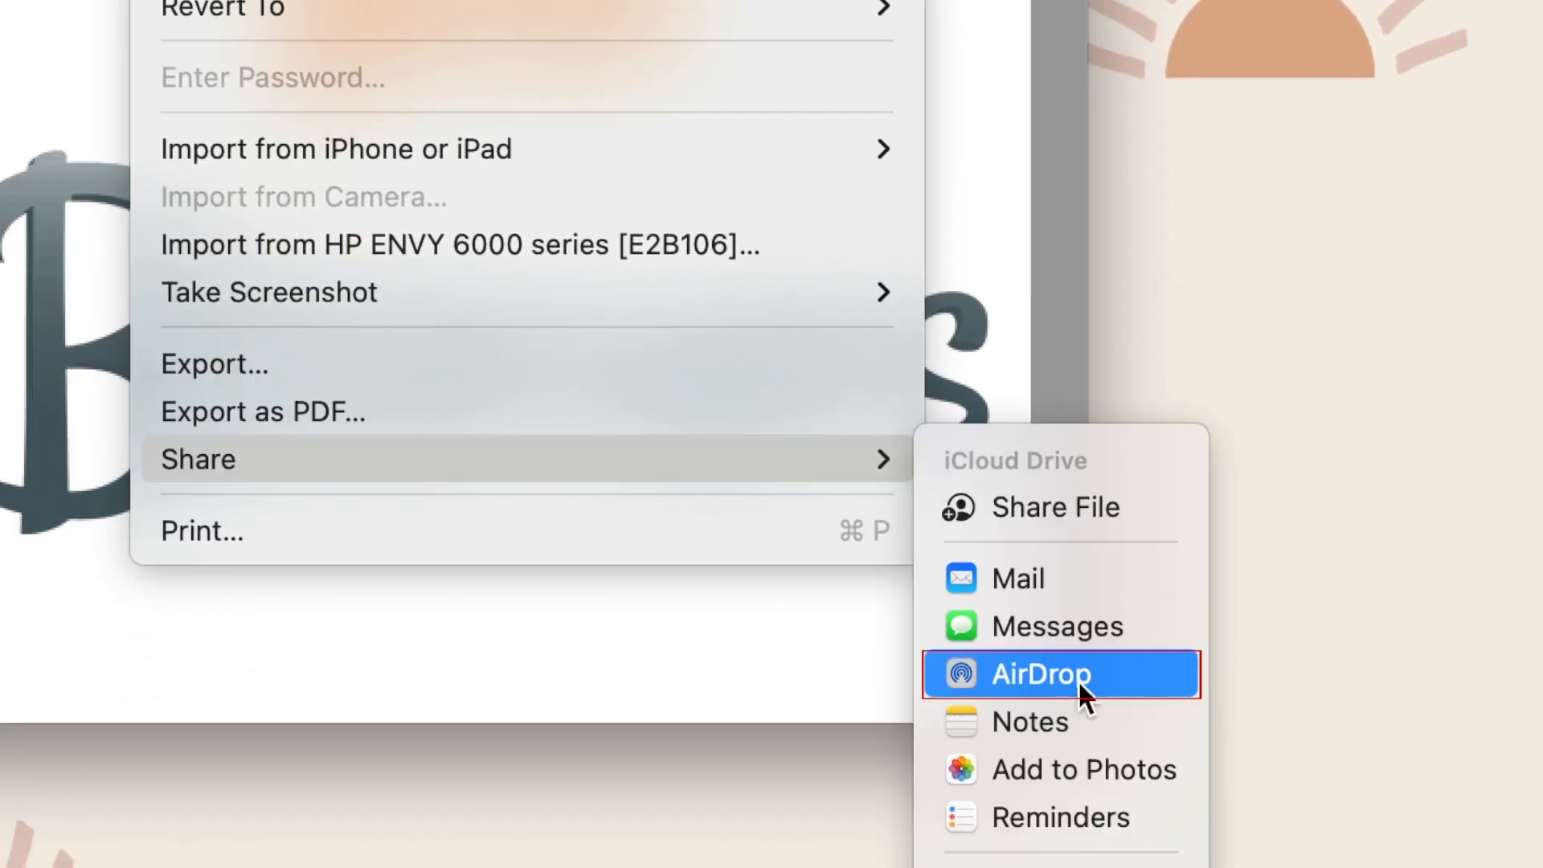
left_click(1042, 673)
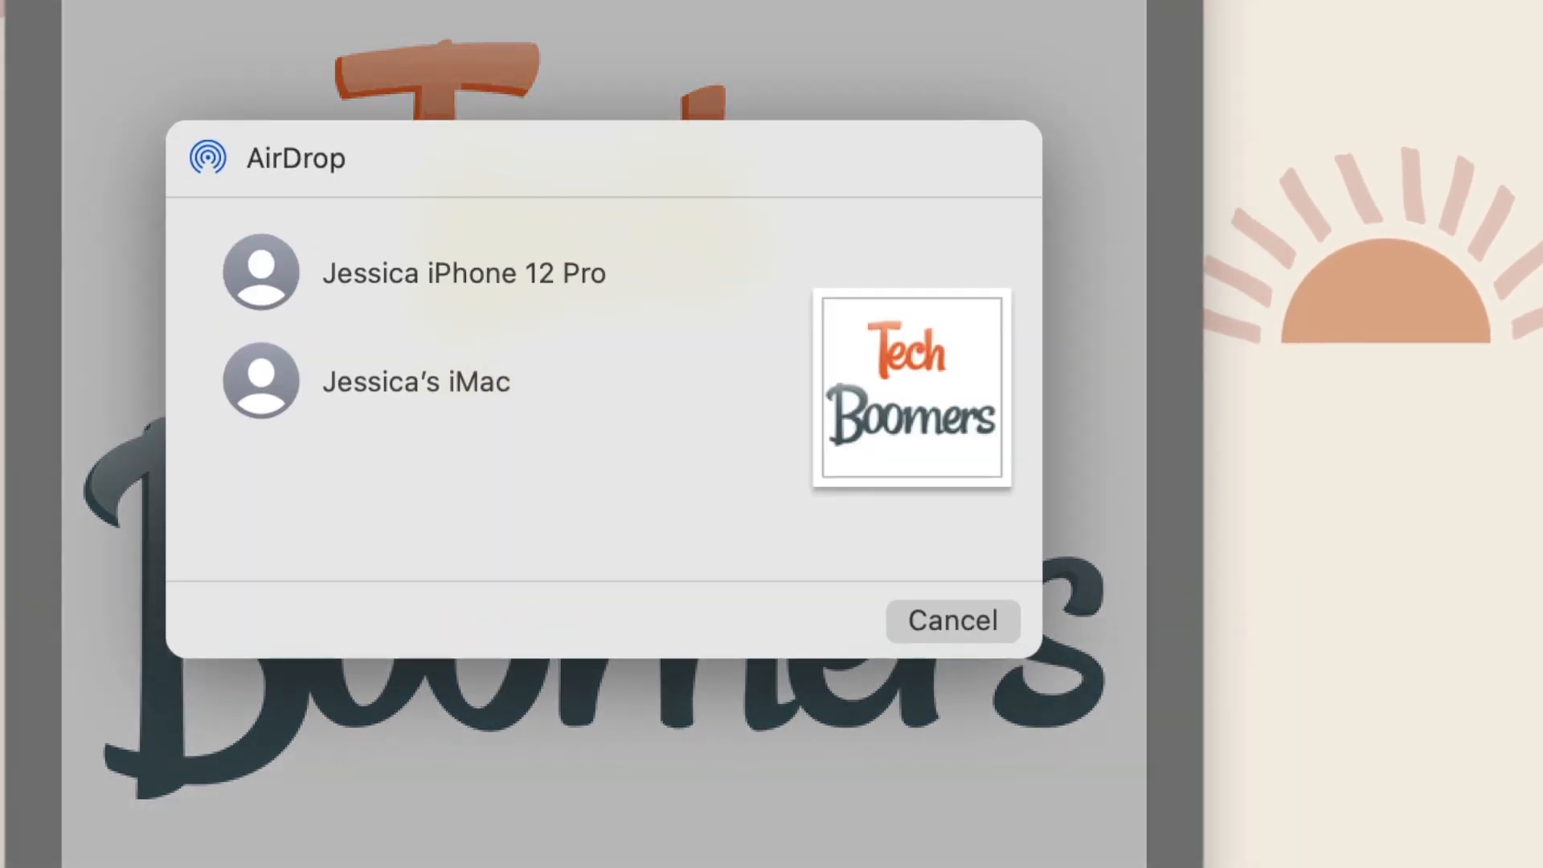
mouse_move(571, 280)
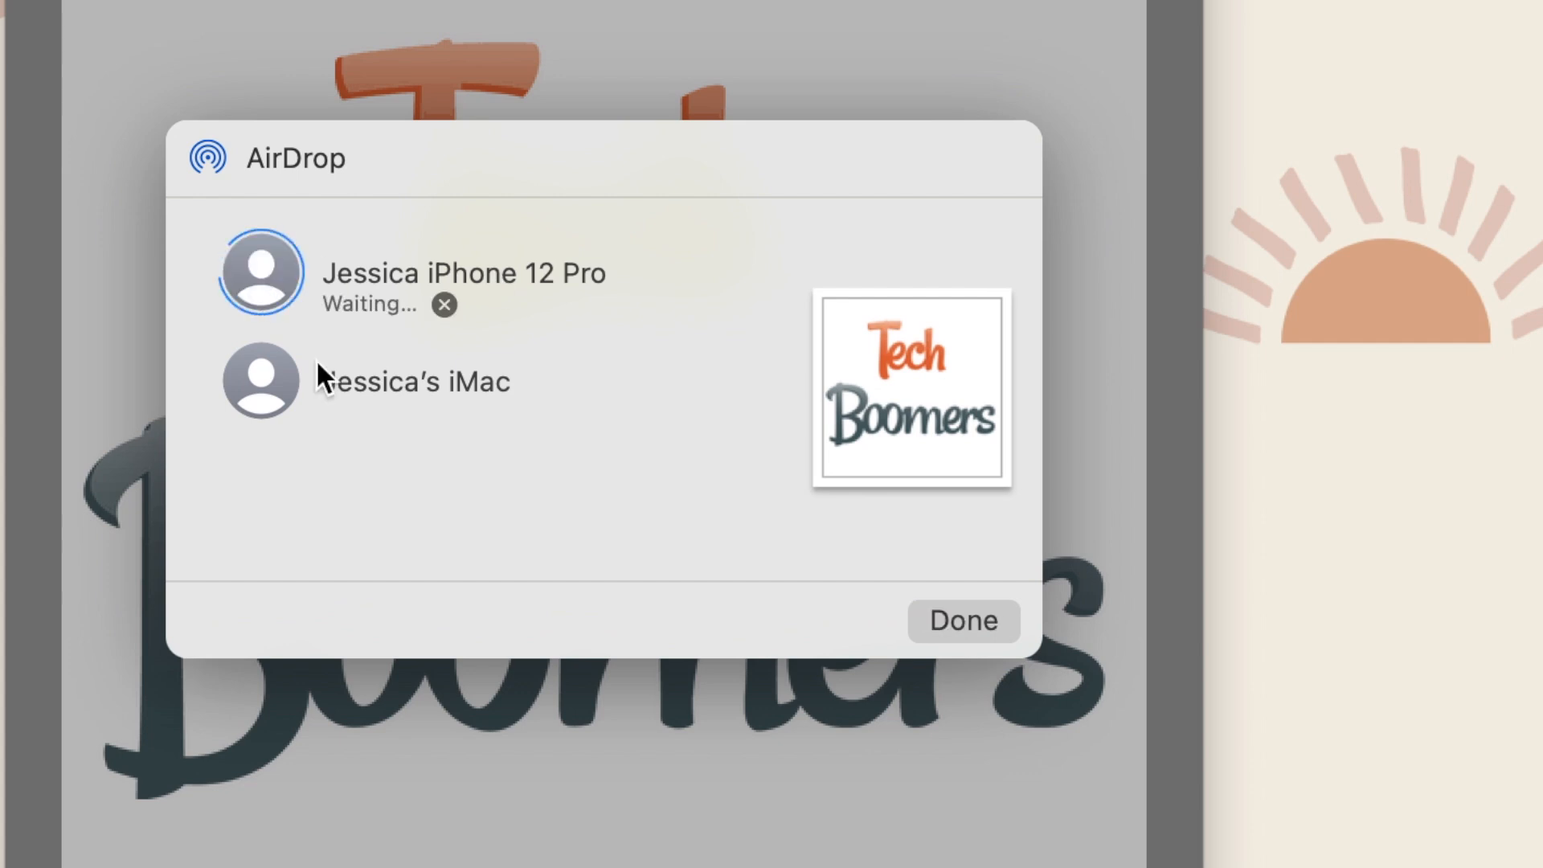
left_click(961, 620)
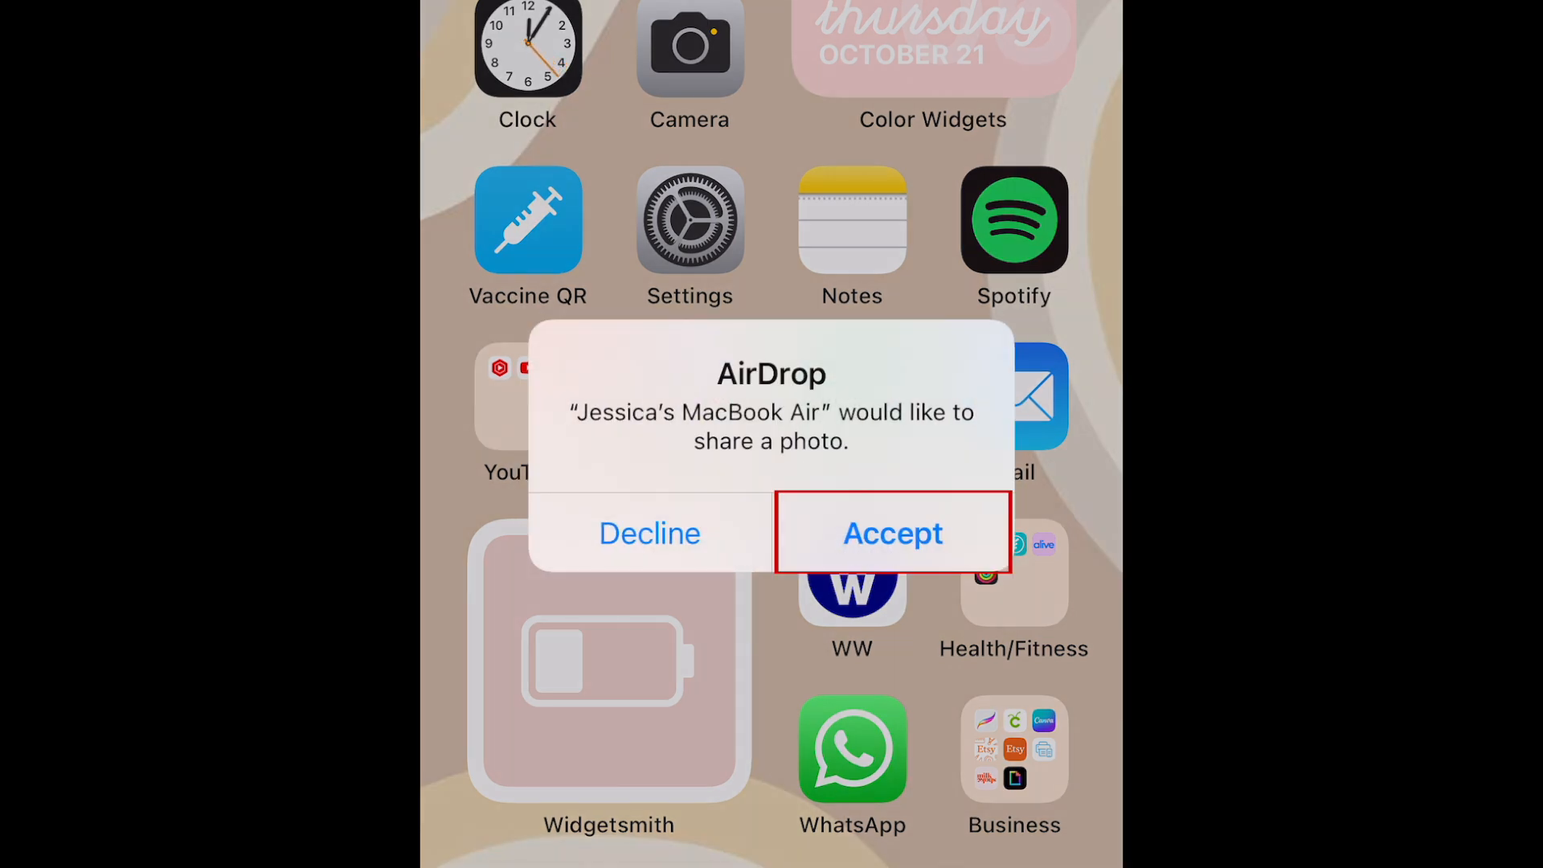
Step: Accept the photo arriving from the MacBook Air on the iPhone
left_click(892, 532)
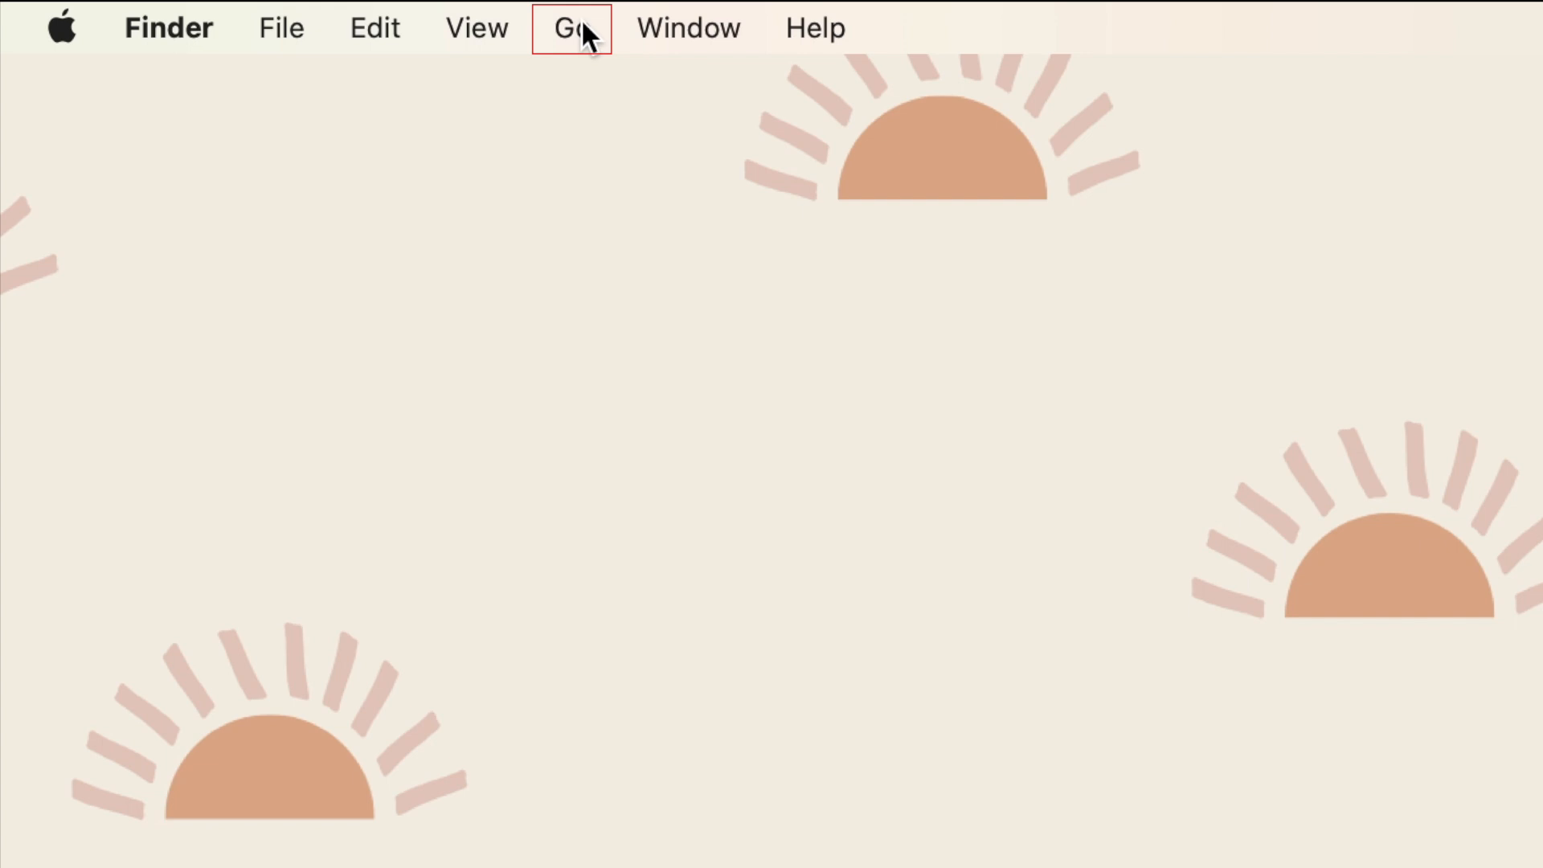
Step: Drag IMG_7803.PNG onto the iPhone 12 Pro in Finder's AirDrop window to send it
left_click(571, 27)
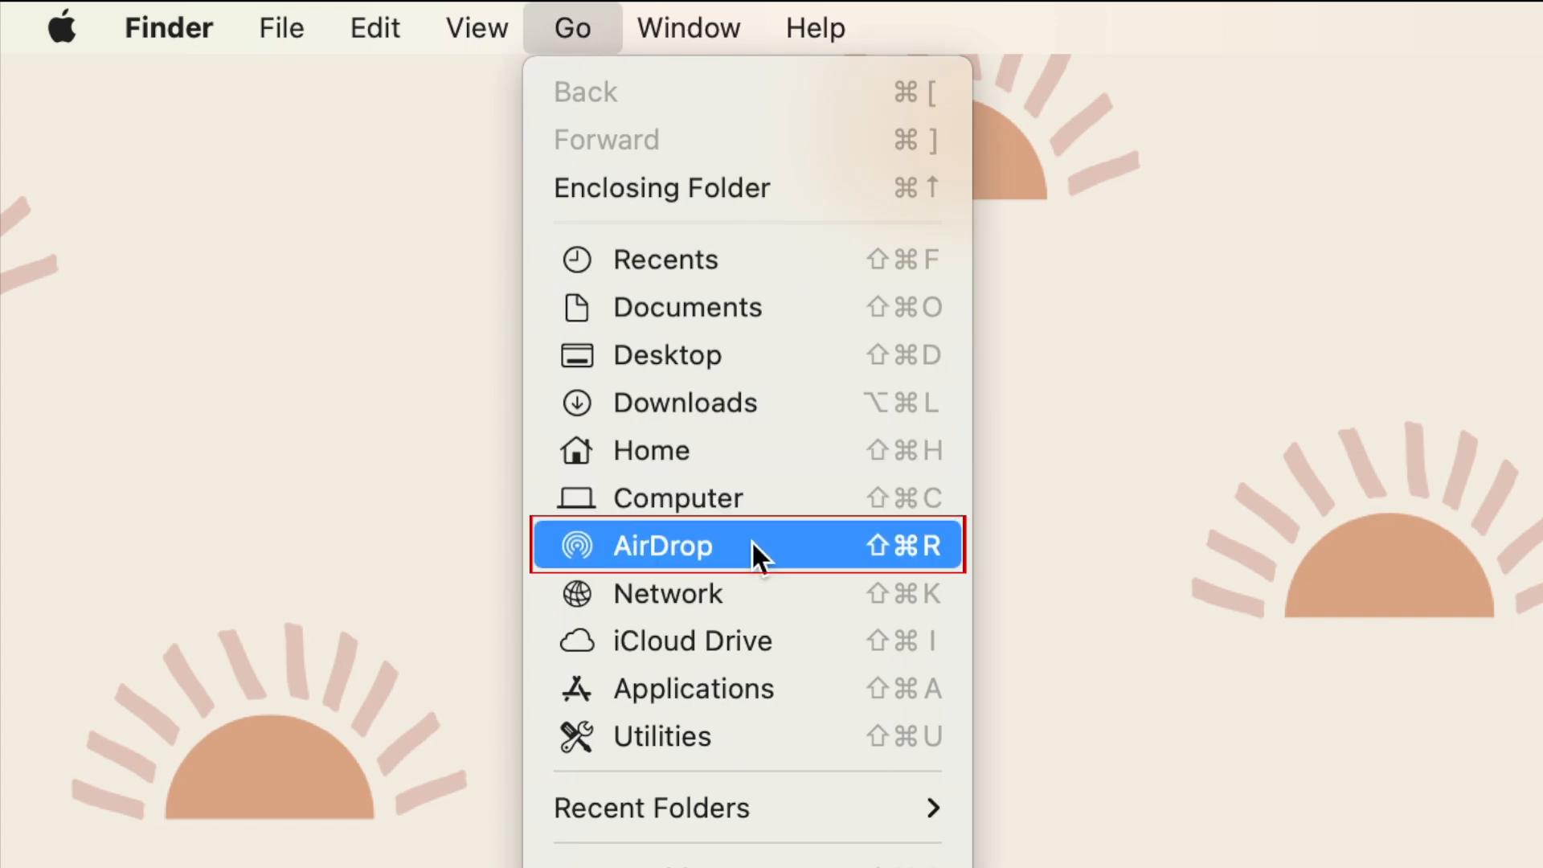
left_click(663, 544)
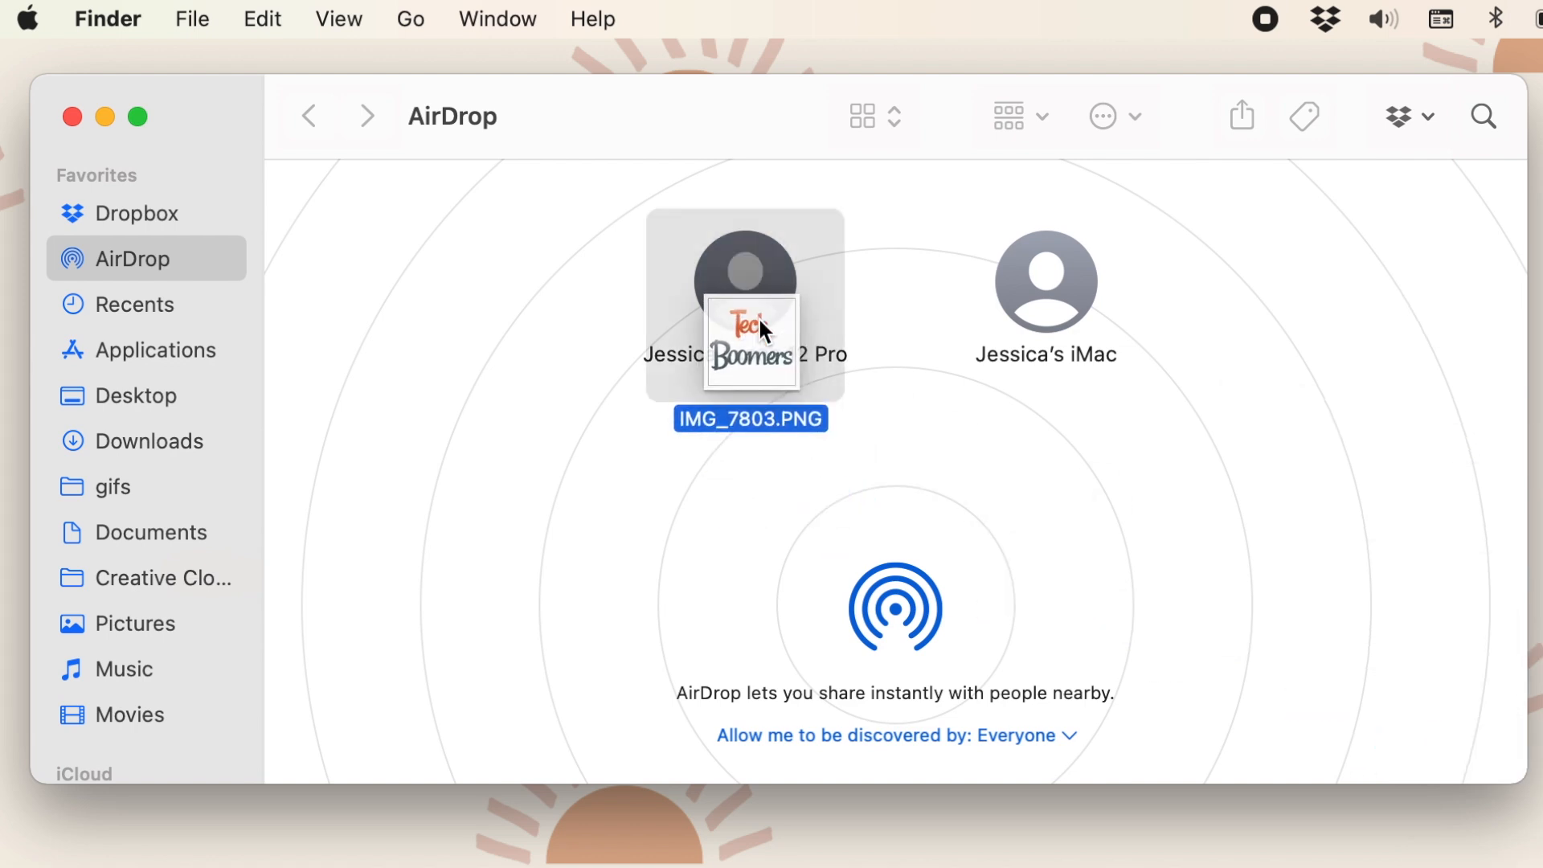
left_click_drag(750, 344, 744, 280)
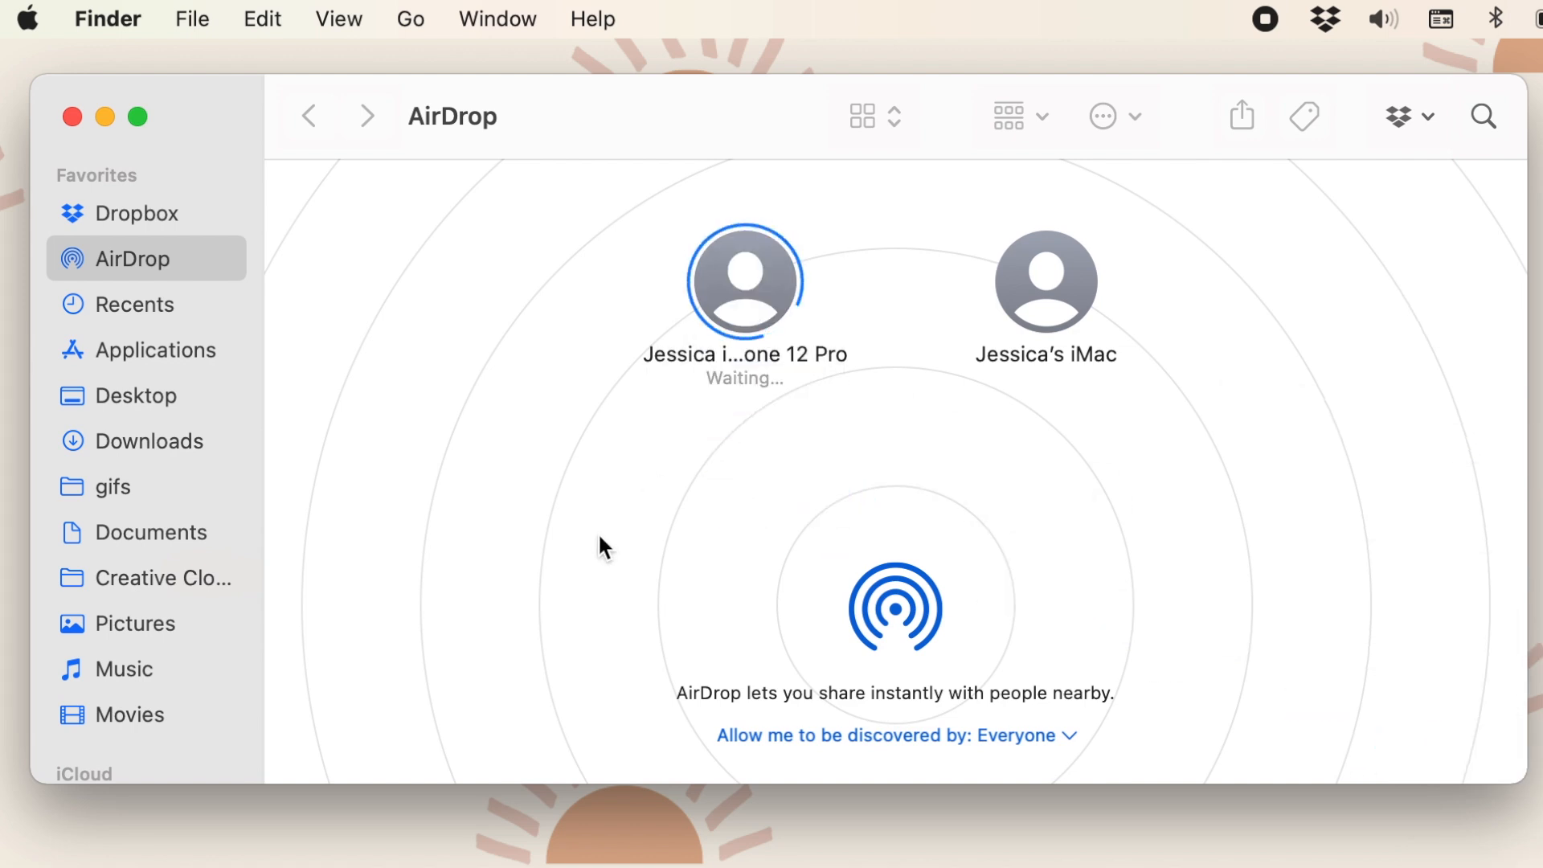